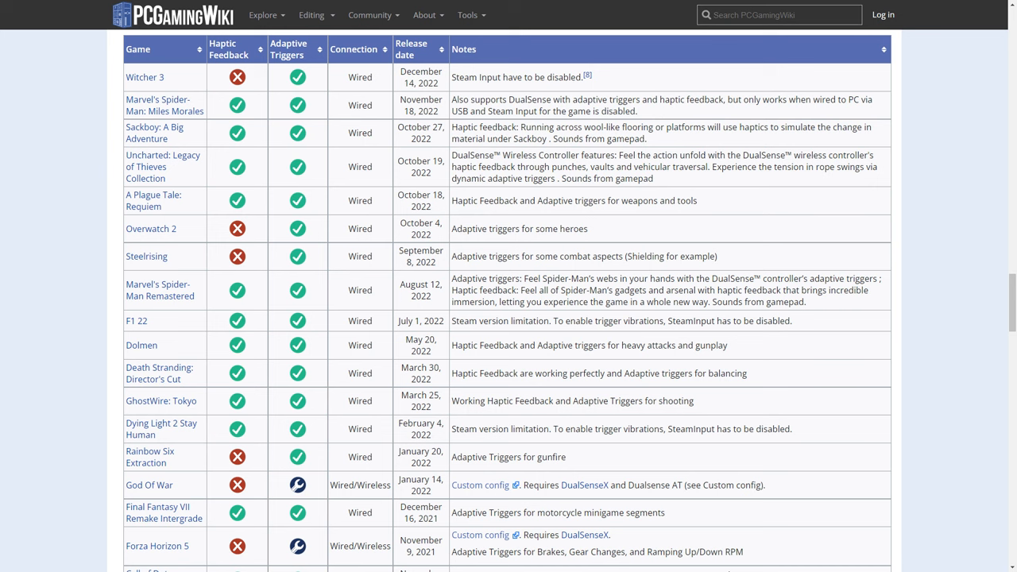
Step: Follow the firmware updater link from PCGamingWiki's DualSense page to the PlayStation download page
click(354, 49)
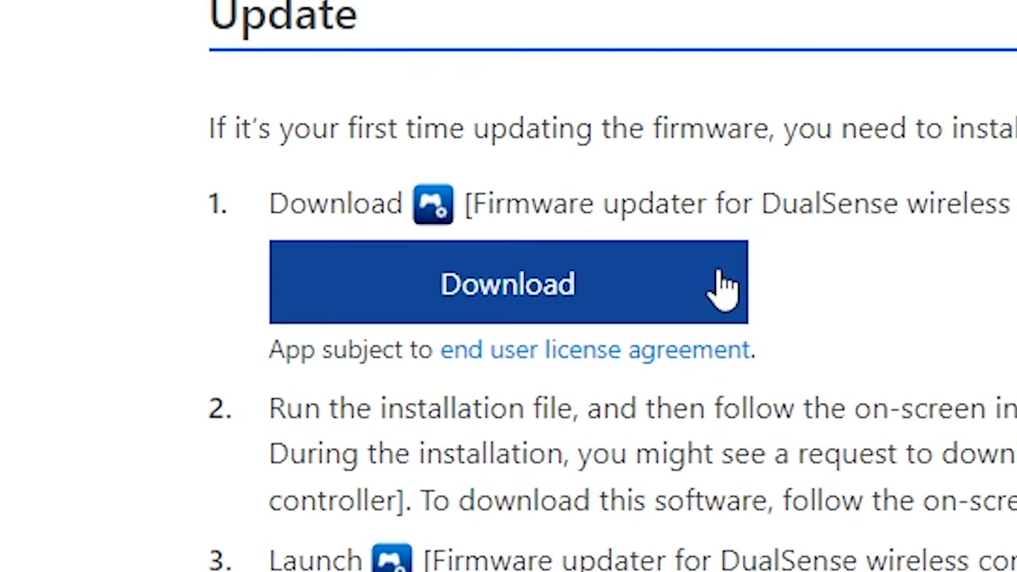
Step: Download and install the DualSense firmware updater, with Launch program ticked before finishing
click(508, 283)
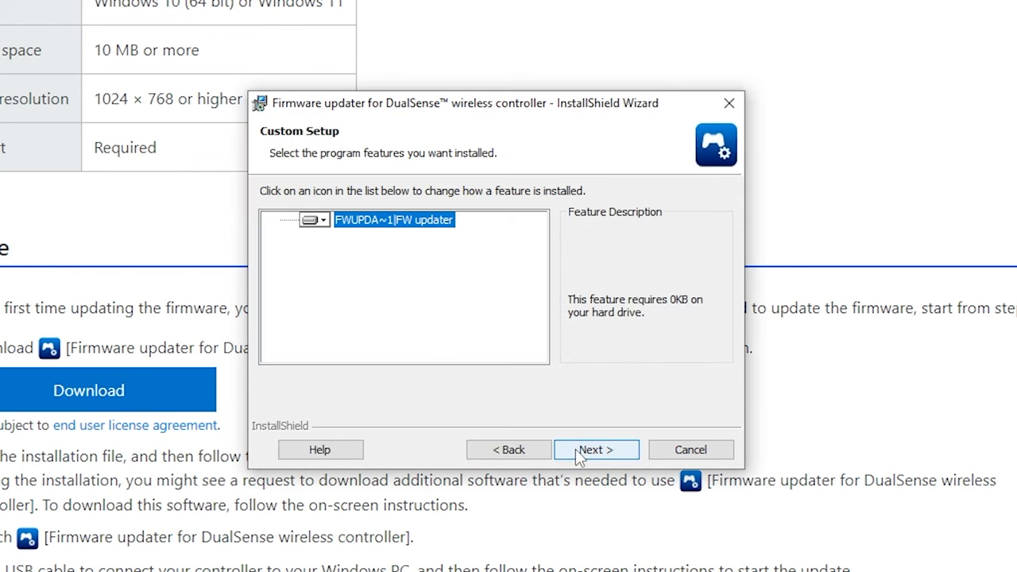
click(596, 449)
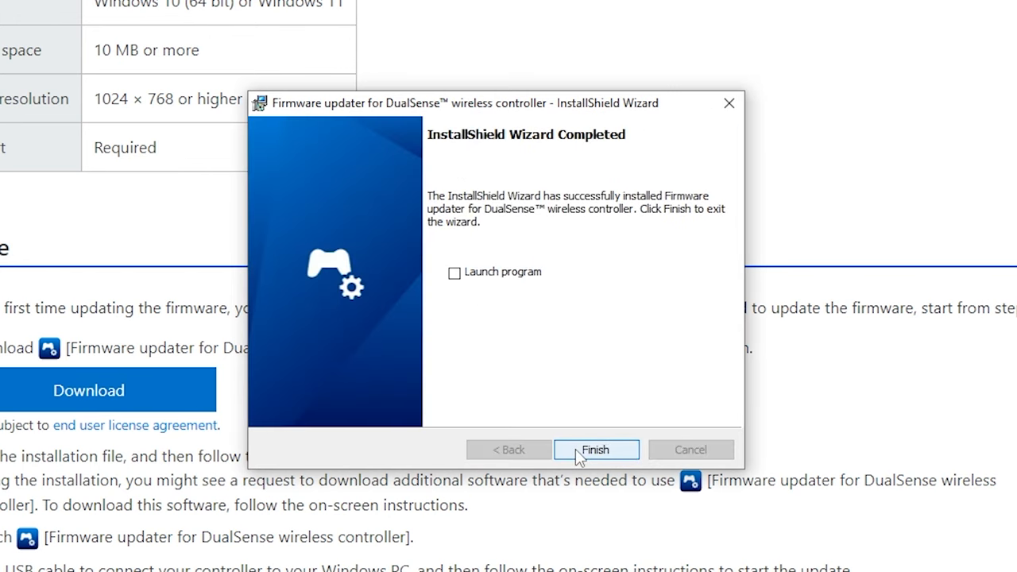
click(454, 273)
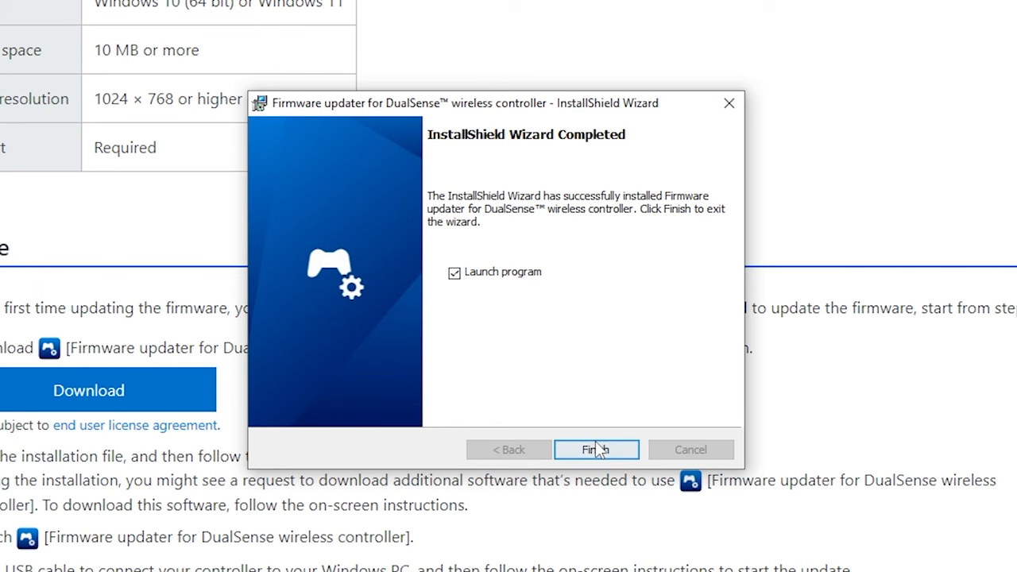
click(596, 449)
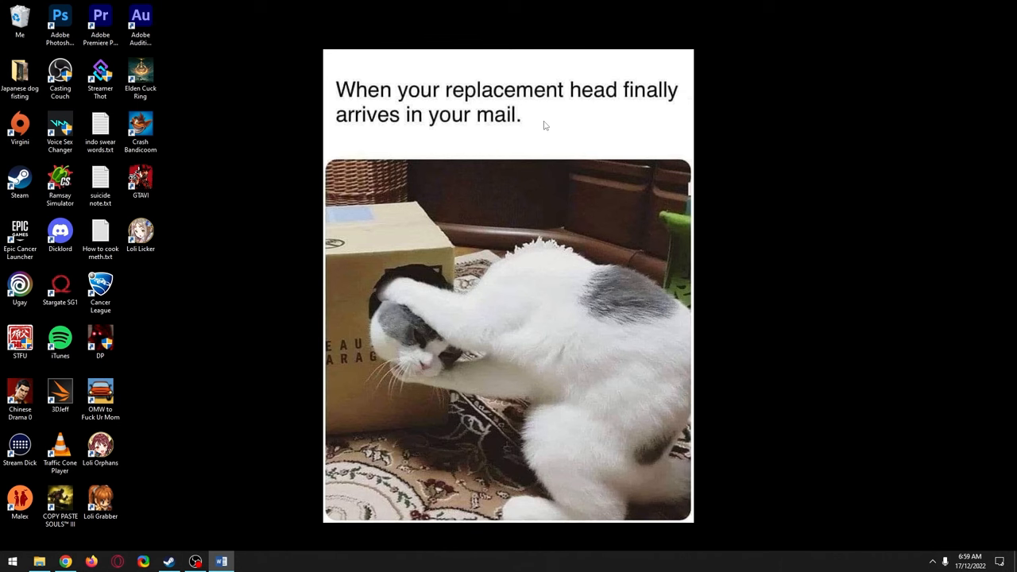
Step: From Bluetooth and other devices settings, add a Bluetooth device and pair the Wireless Controller
click(12, 562)
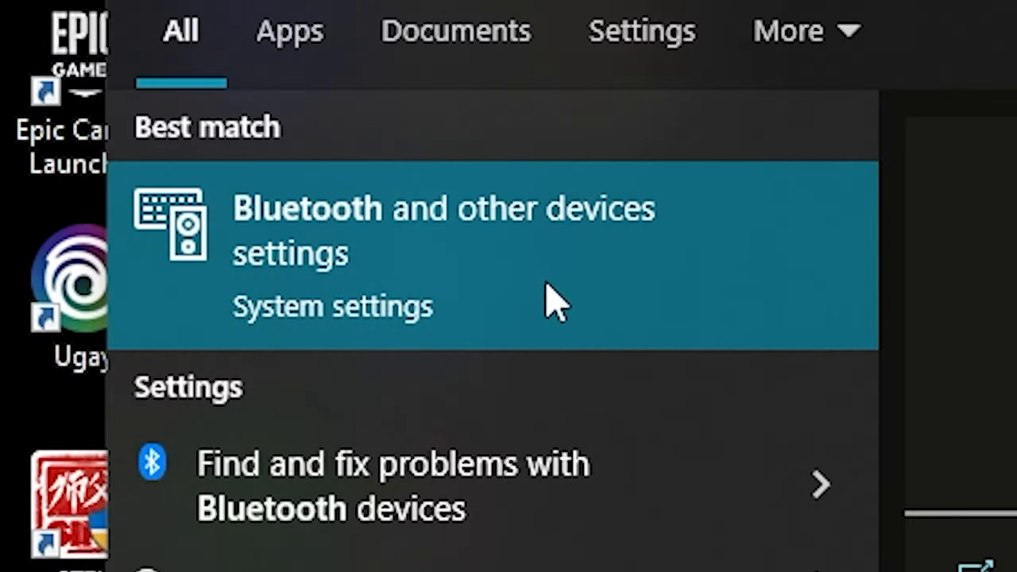
click(445, 231)
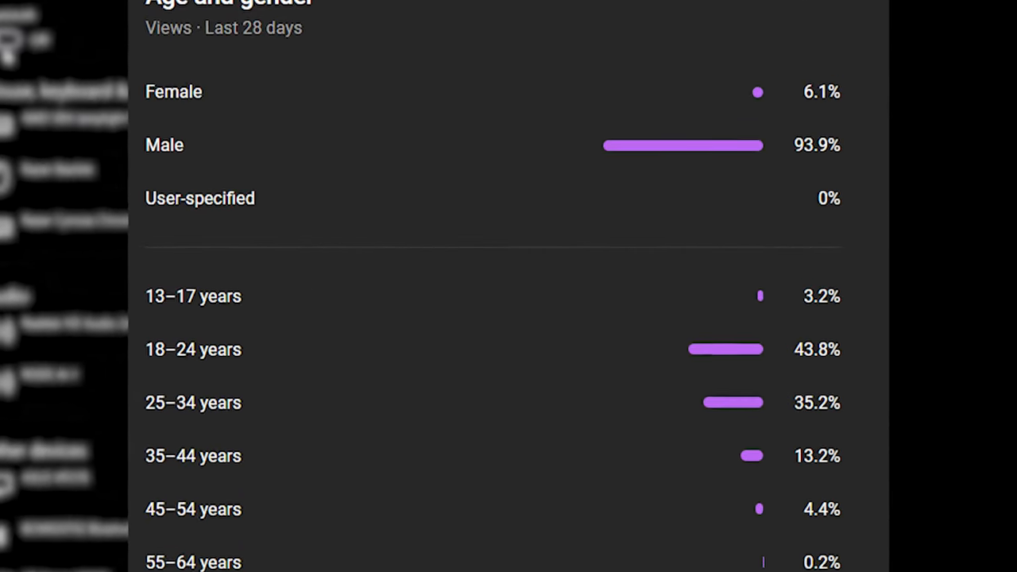
scroll(down, 3)
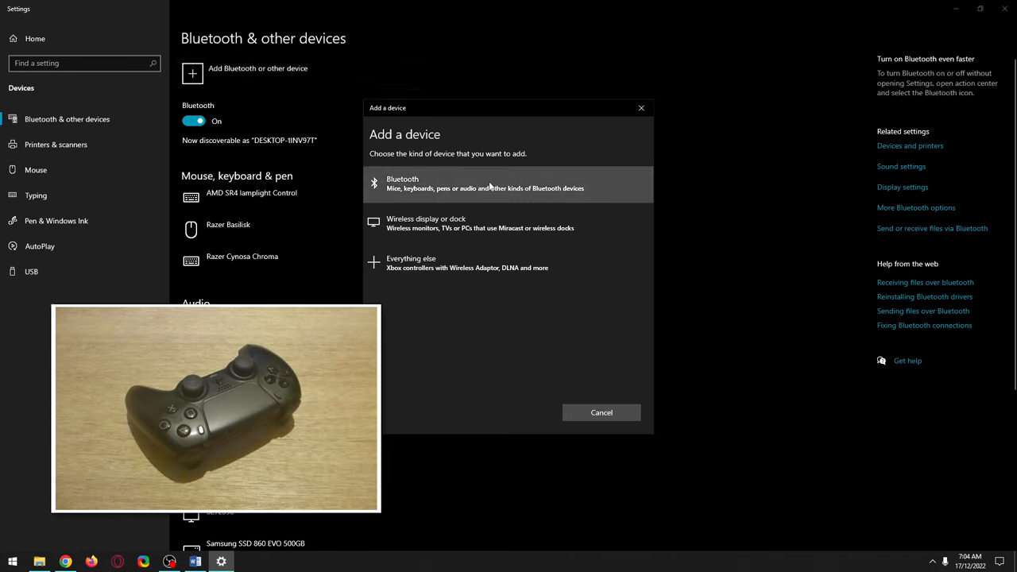
click(485, 184)
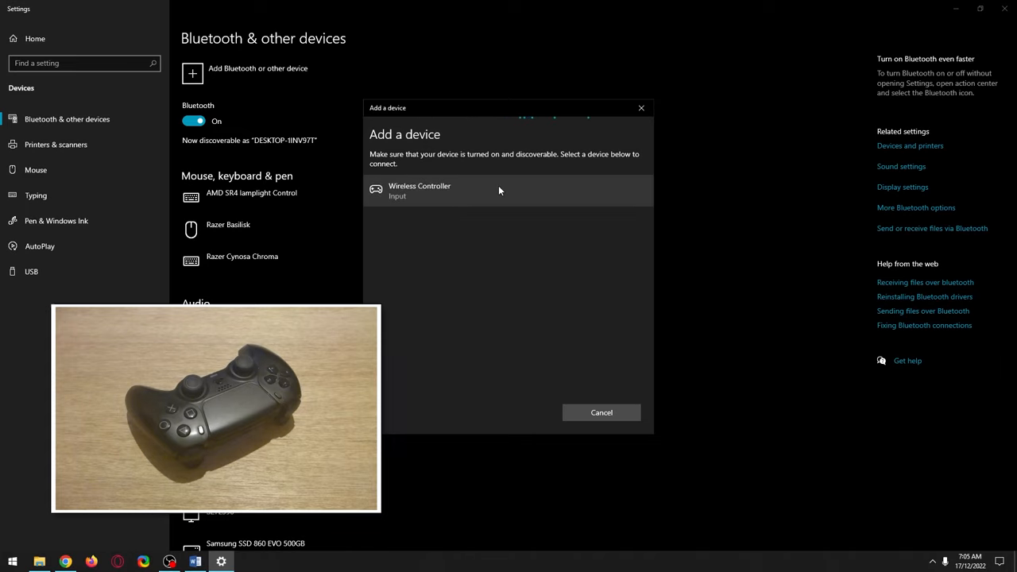
click(420, 191)
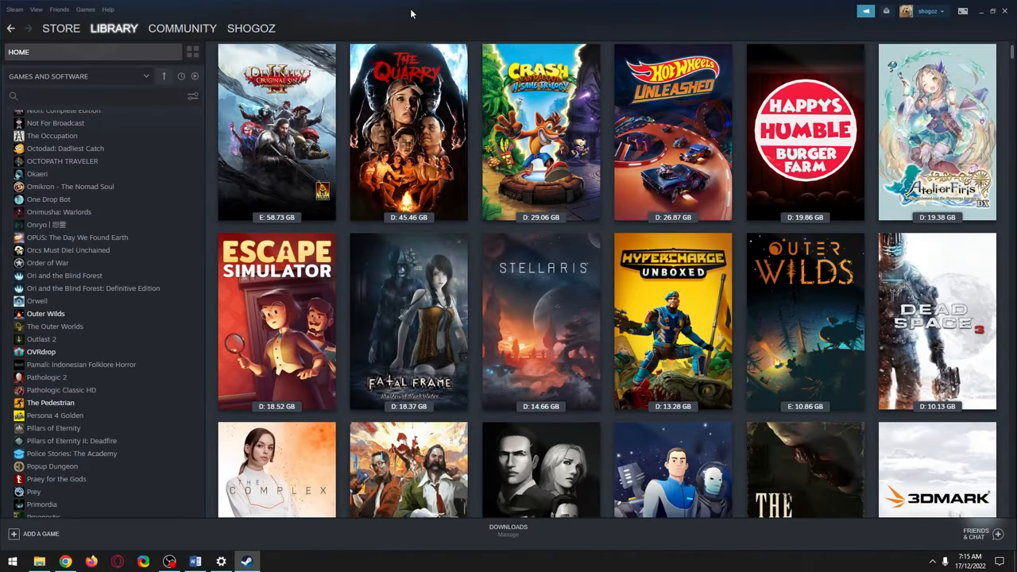
Step: Go to Steam Settings > Controller > General Controller Settings
click(14, 9)
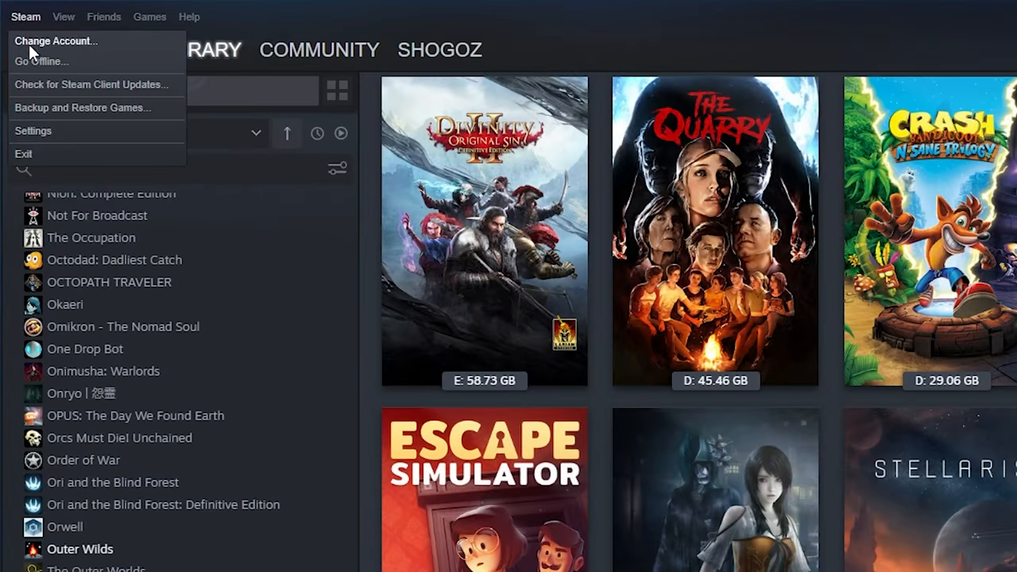
click(33, 130)
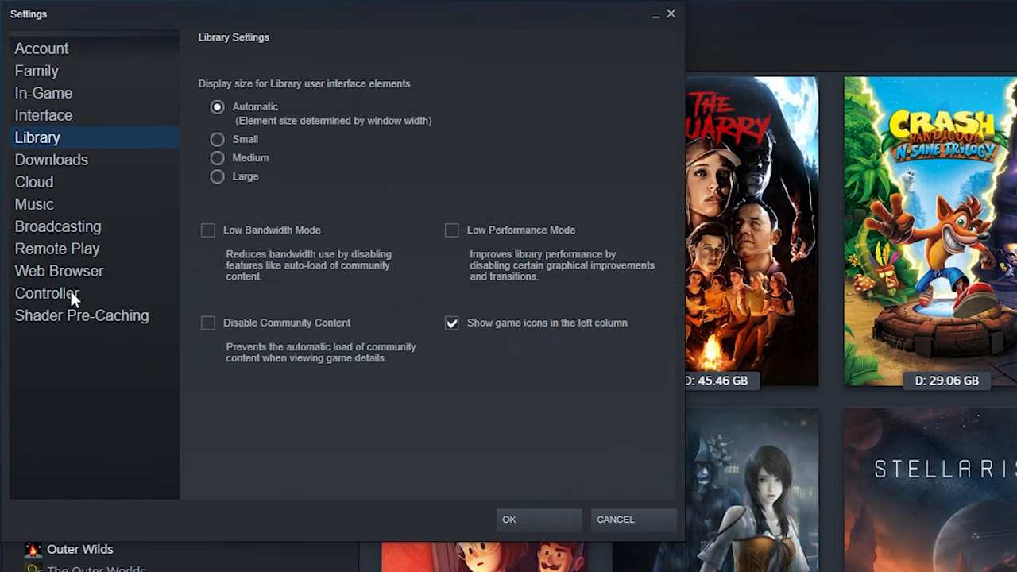
click(46, 293)
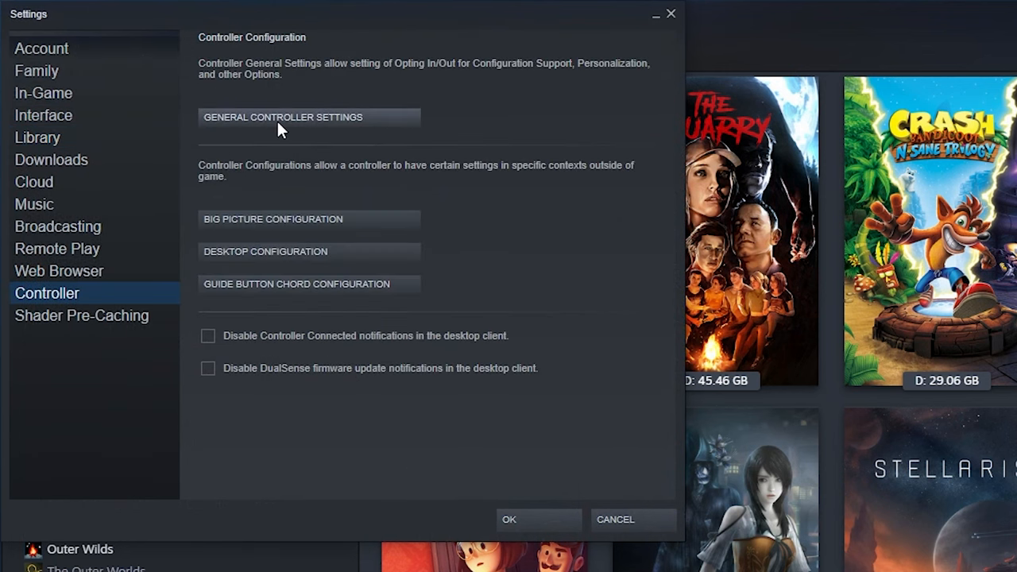
click(282, 116)
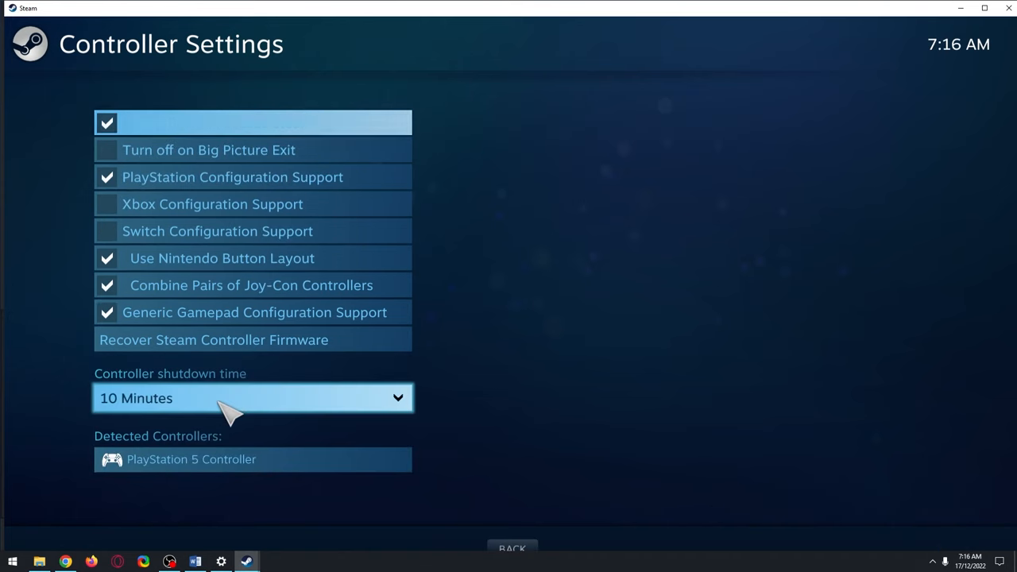
Step: Name the PlayStation 5 Controller 'The Girlfriend I'll Never Have' in Preferences, then go back
click(252, 398)
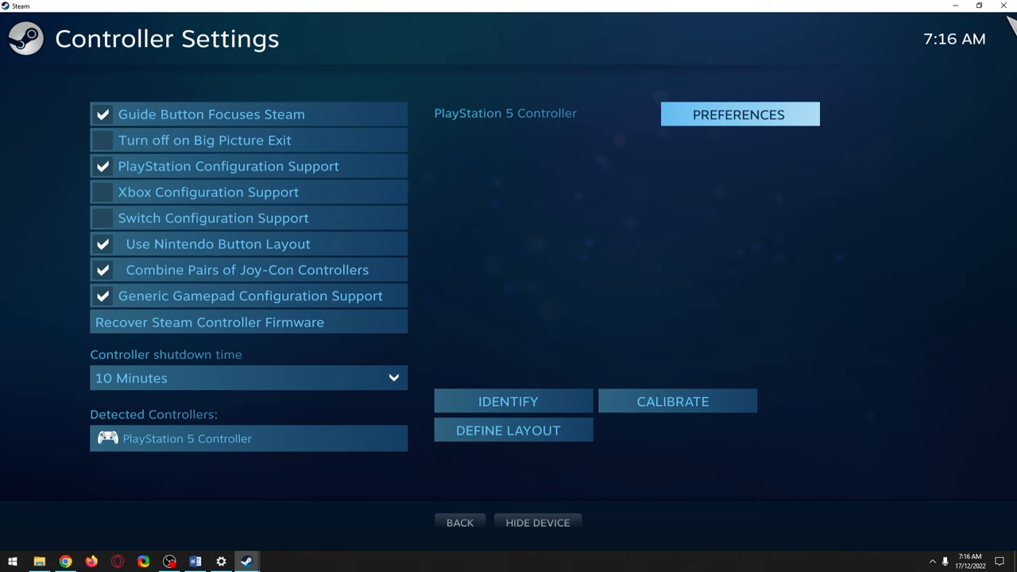
click(738, 113)
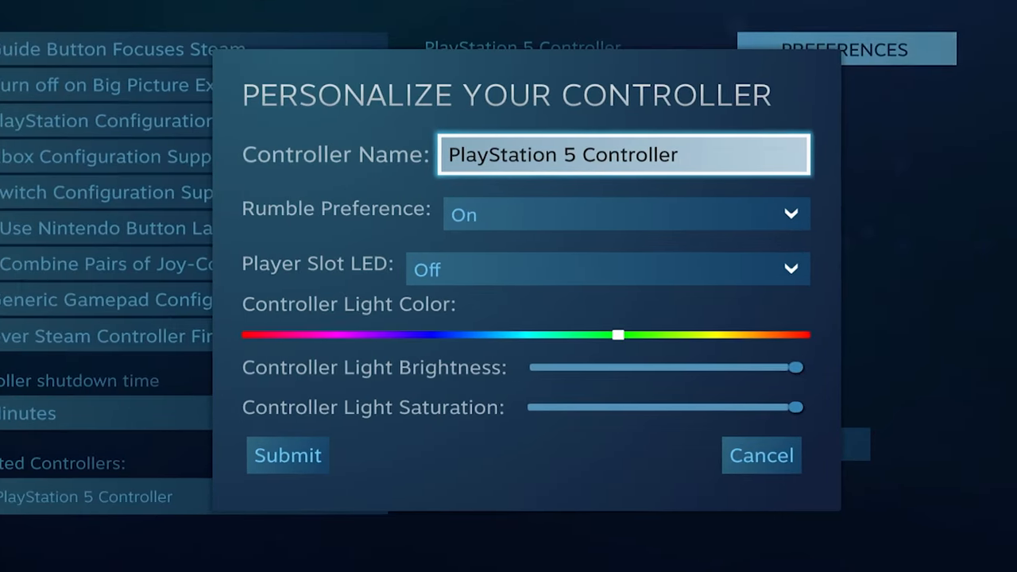
text(The Girlfriend I'll Never Have)
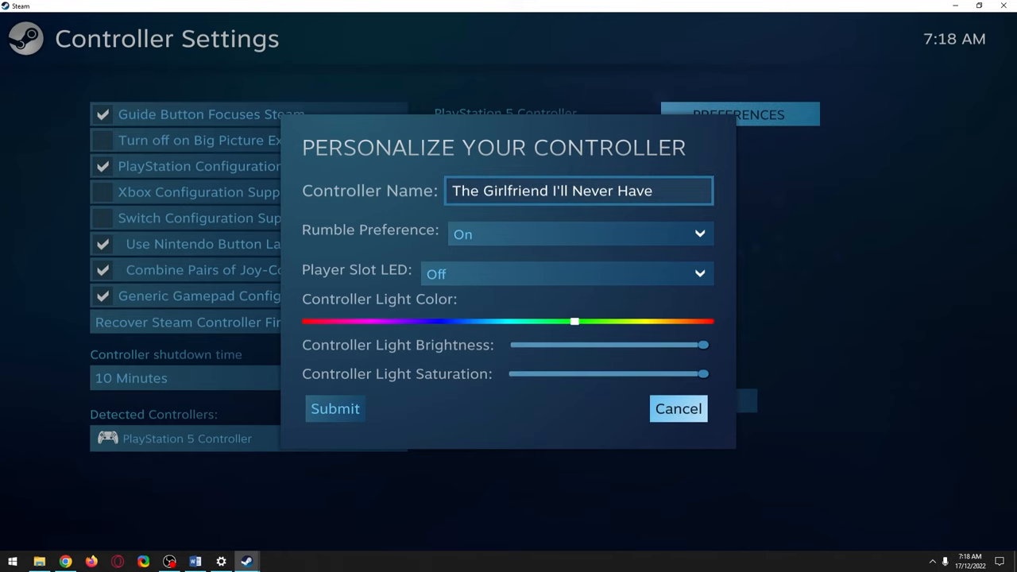
click(335, 409)
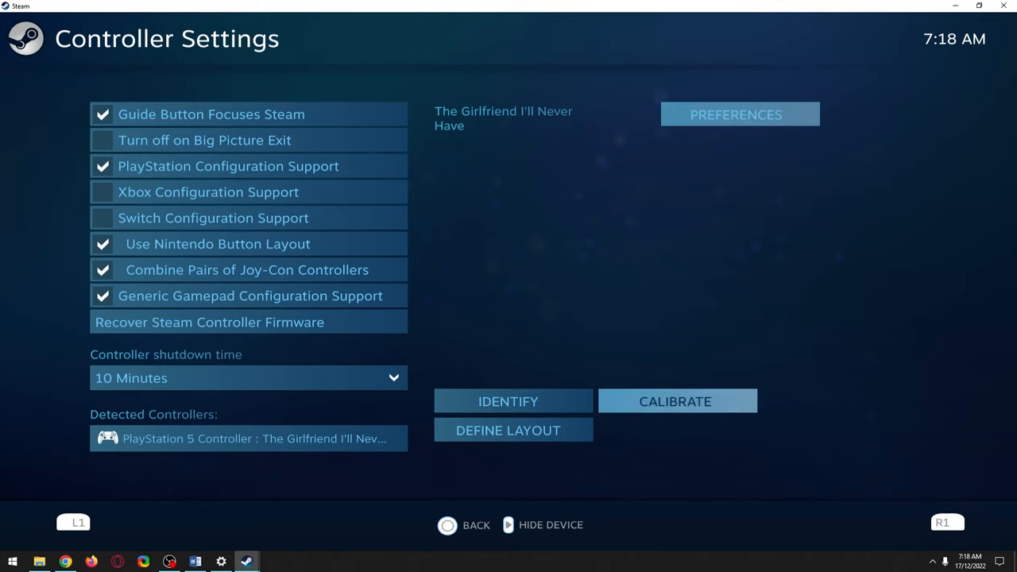
click(676, 401)
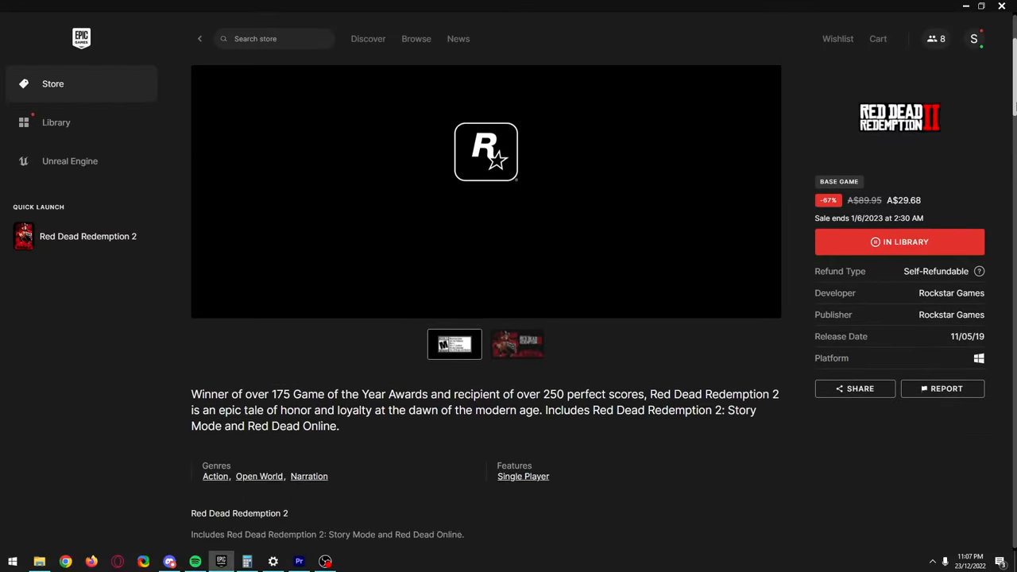
scroll(down, 3)
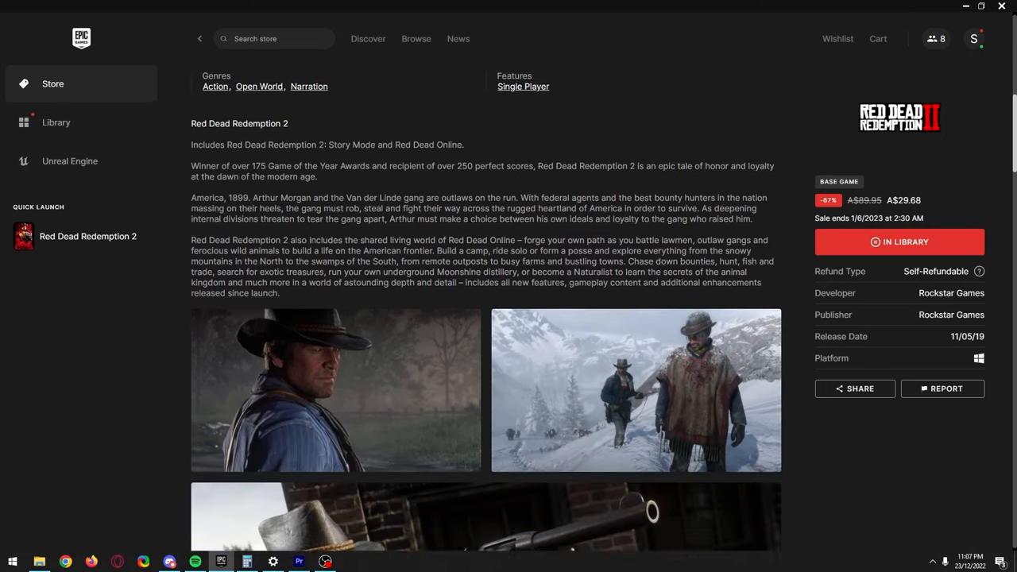
scroll(down, 3)
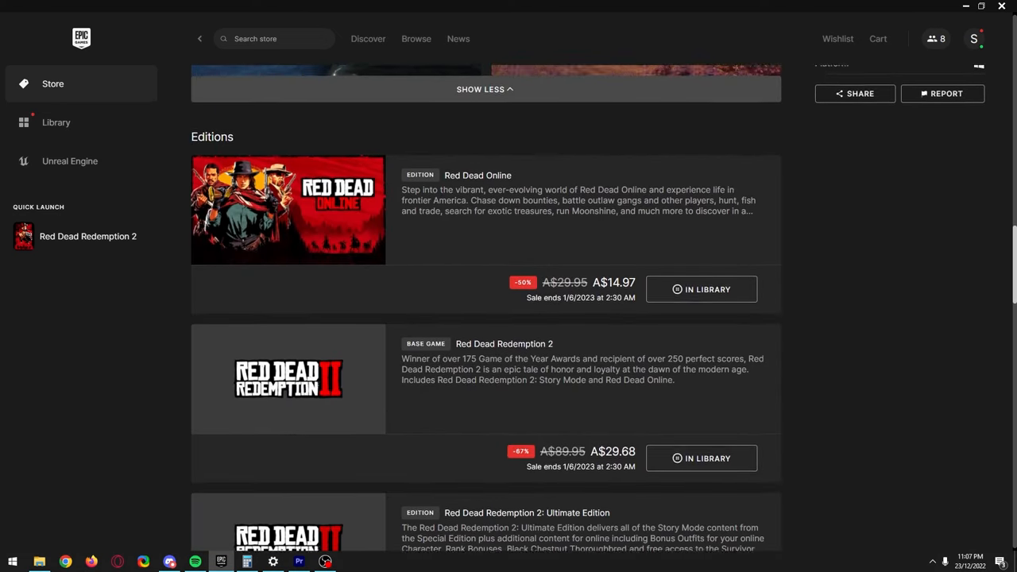
scroll(down, 3)
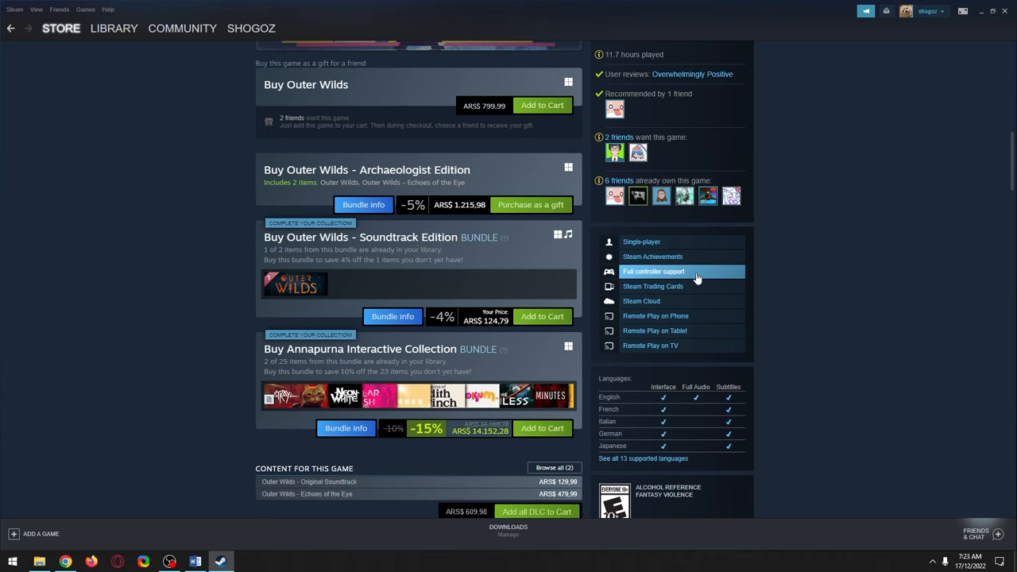
mouse_move(300, 432)
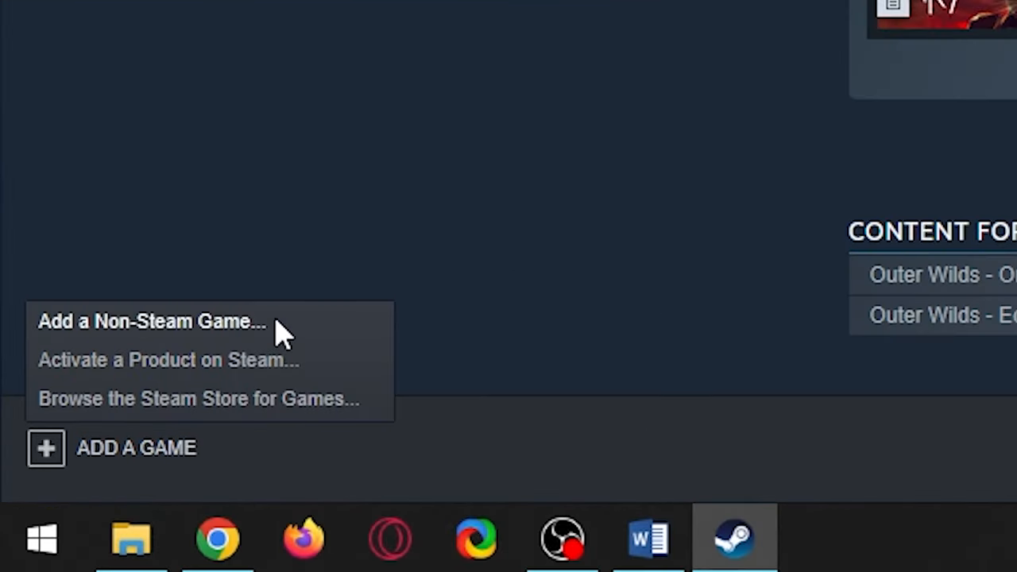
Step: Add EpicGamesLauncher.exe as a non-Steam game and play it from the Library
click(152, 321)
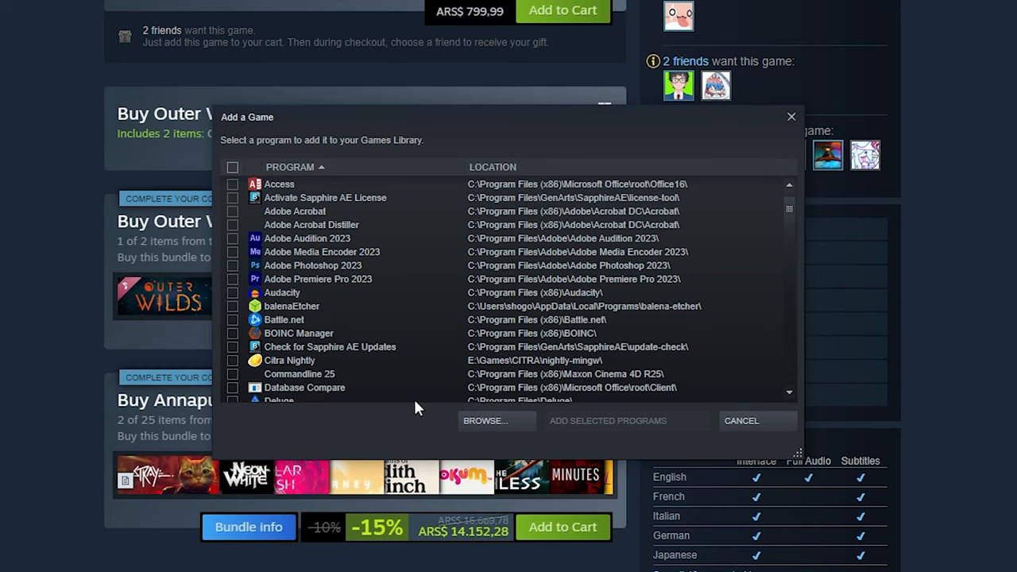
click(485, 420)
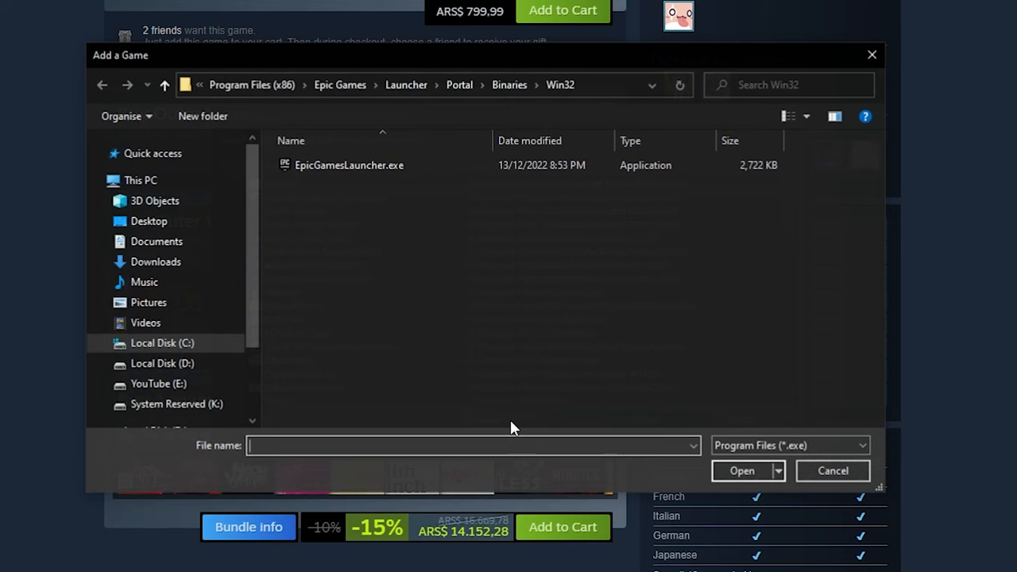
click(348, 164)
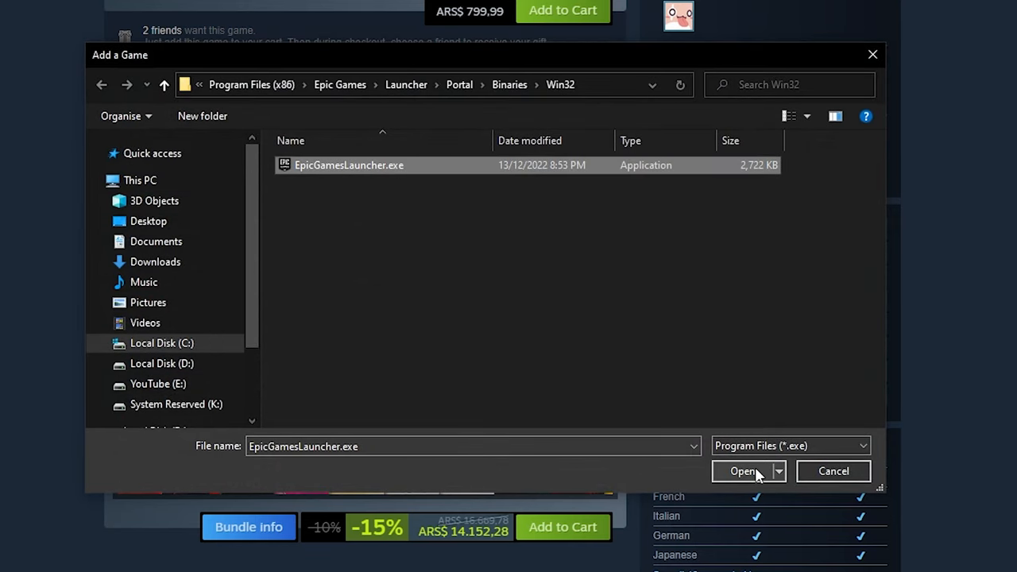
click(743, 471)
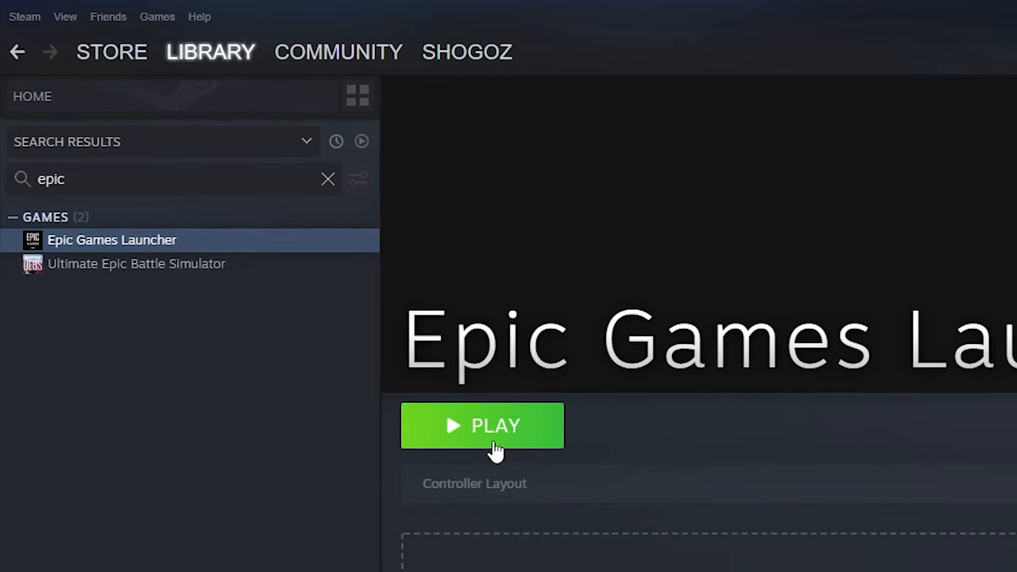
click(482, 425)
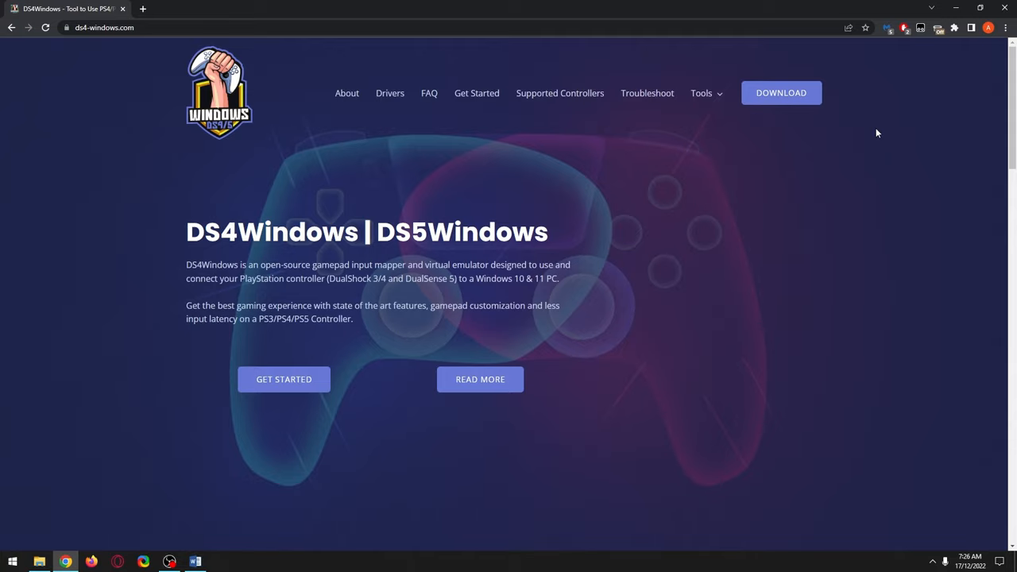
Step: Open the ViGEmBus driver page from the DS4Windows Drivers section
scroll(down, 3)
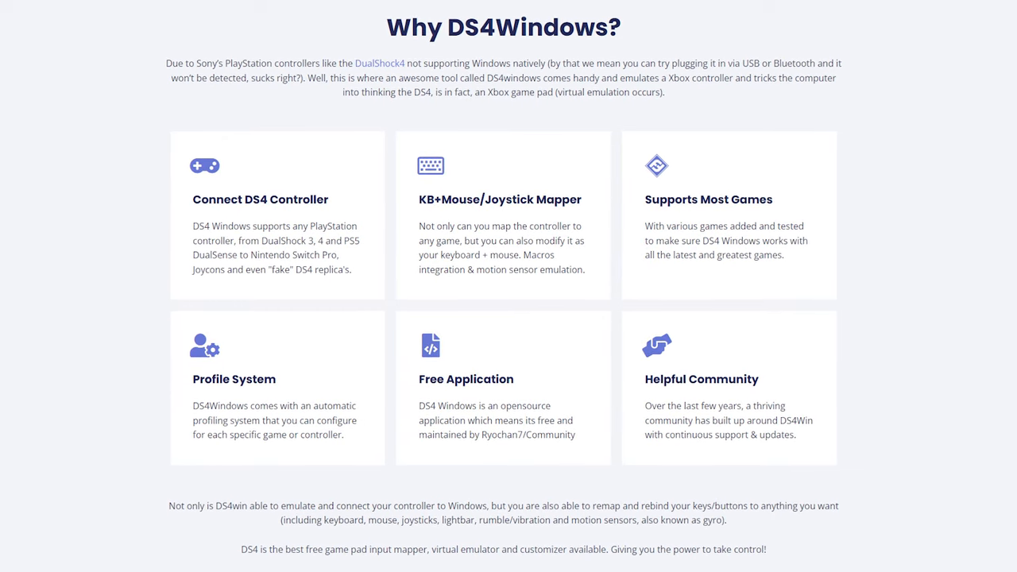
scroll(down, 3)
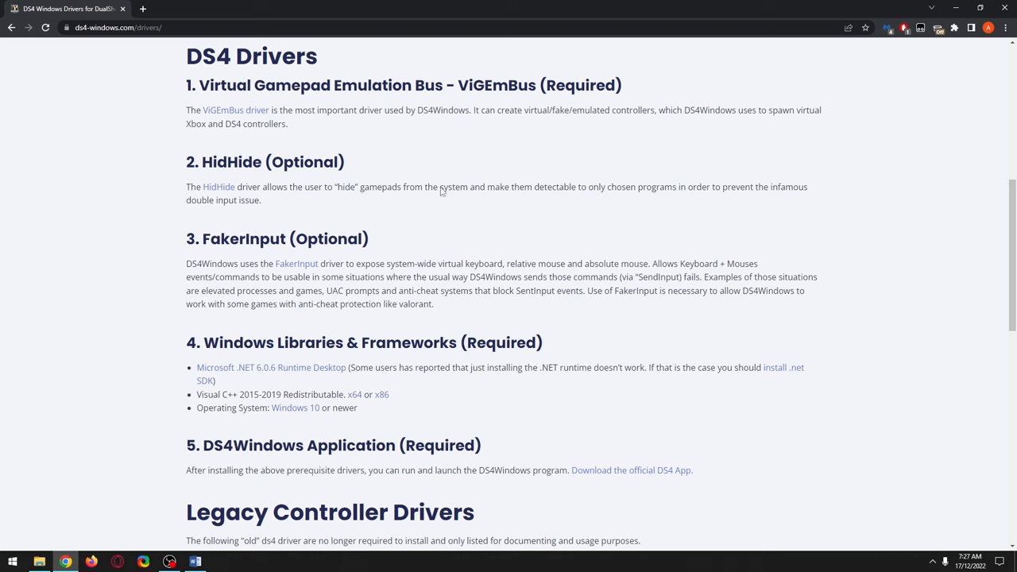
click(236, 110)
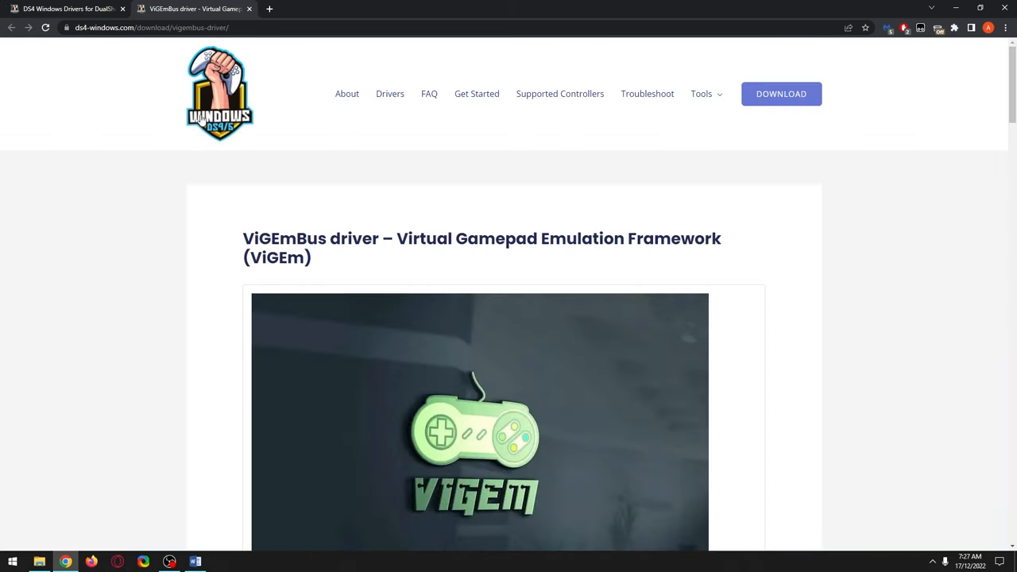
Step: Download the Microsoft .NET 6.0.6 Desktop Runtime and the official DS4Windows app
scroll(down, 3)
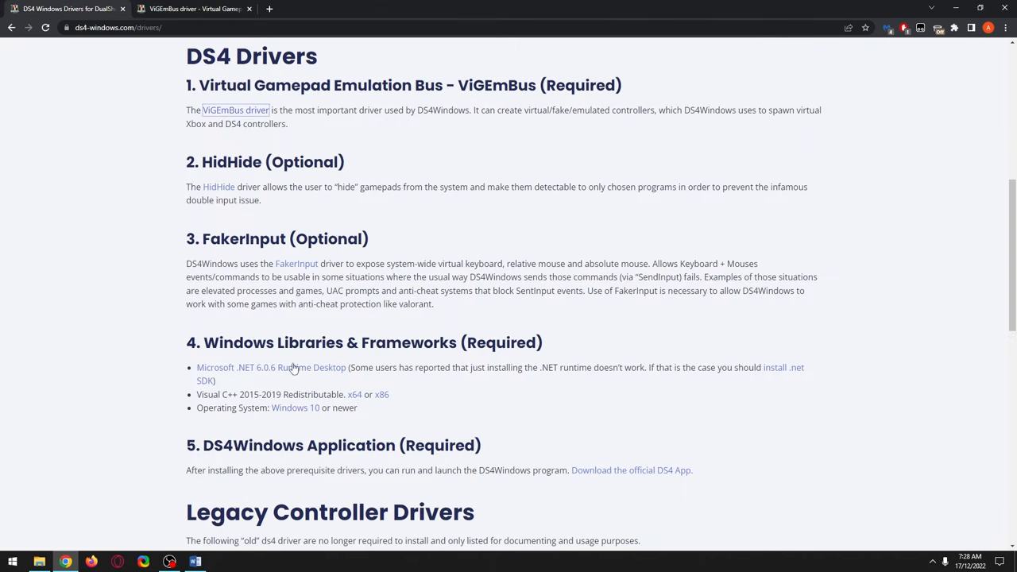
click(271, 367)
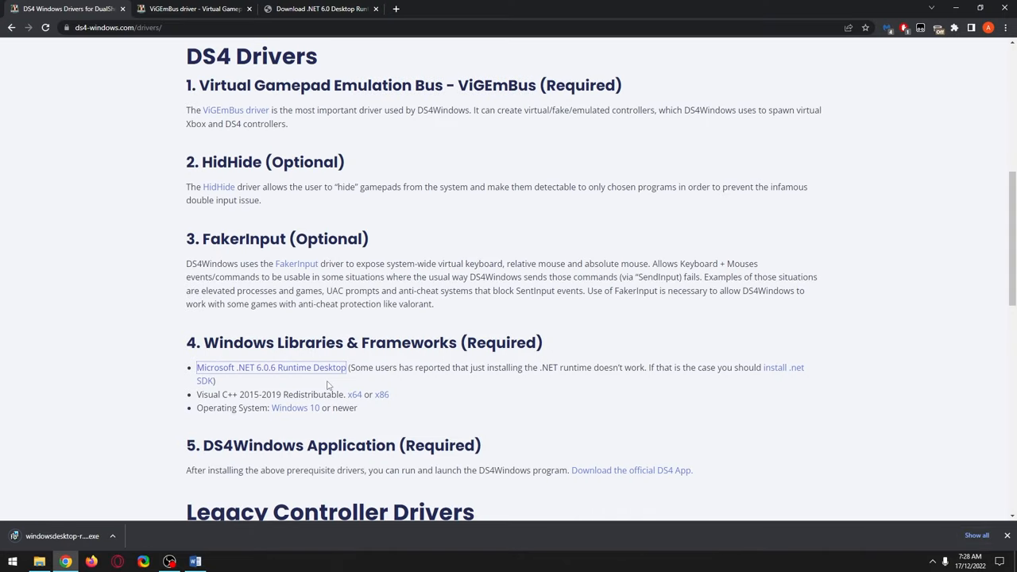
mouse_move(601, 348)
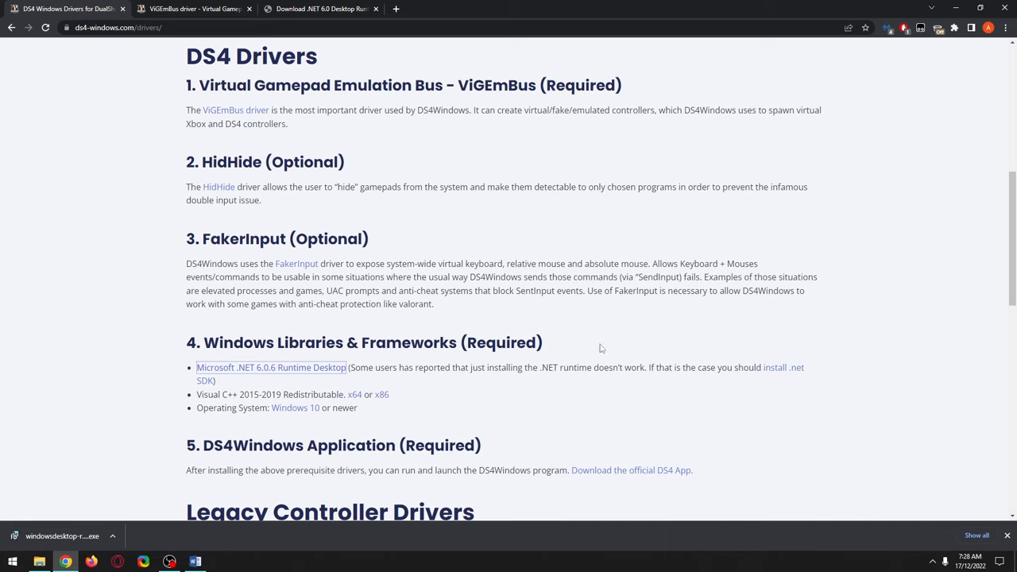
scroll(down, 3)
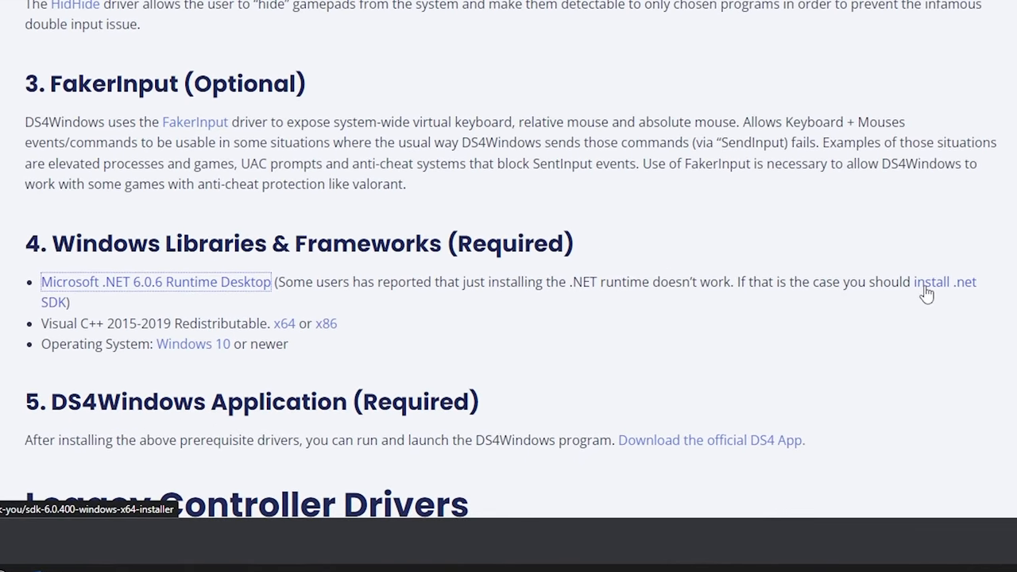
mouse_move(679, 435)
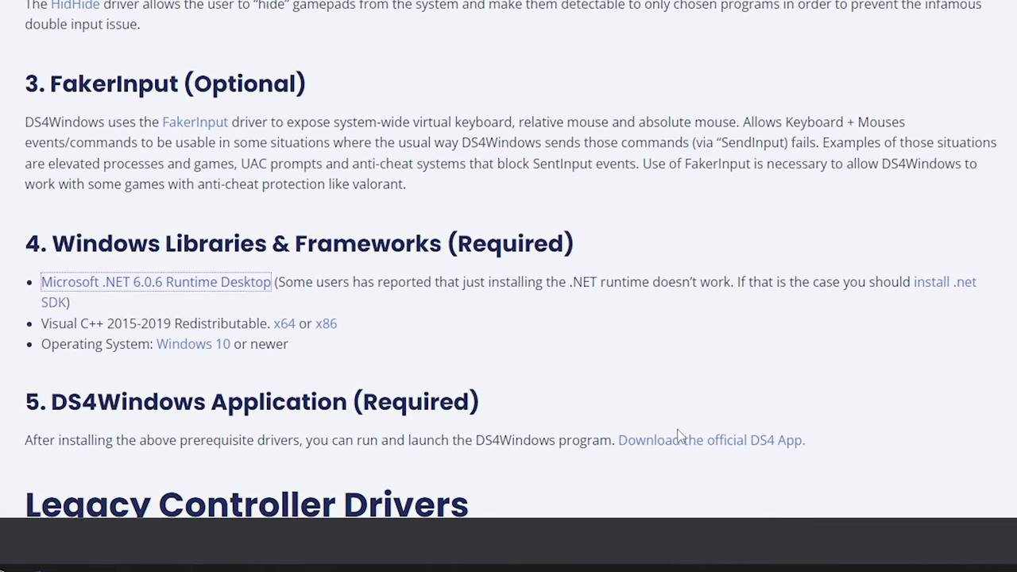
click(709, 441)
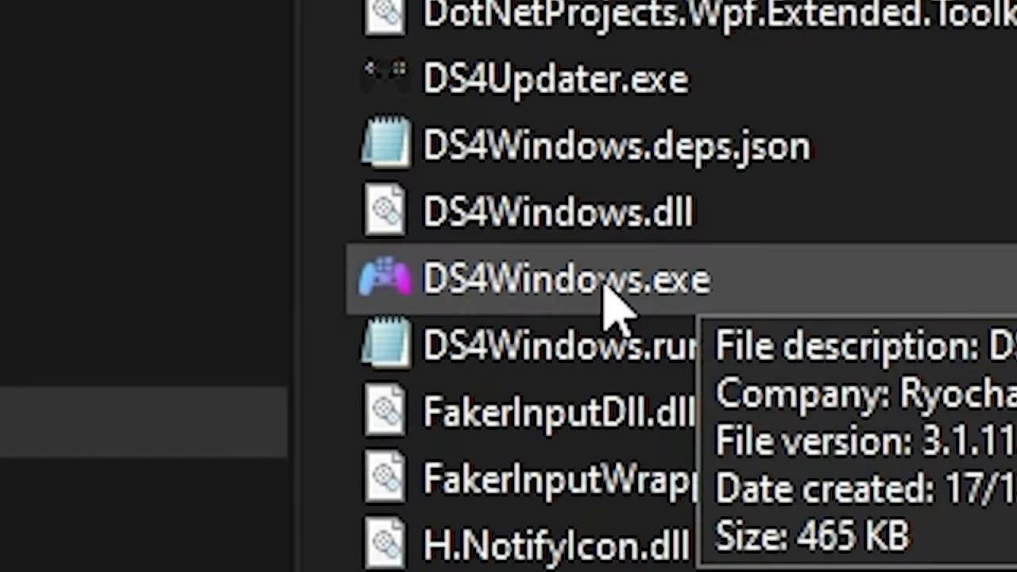
Step: Run DS4Windows.exe and press Start so the DualSense connects as controller 1
double_click(564, 279)
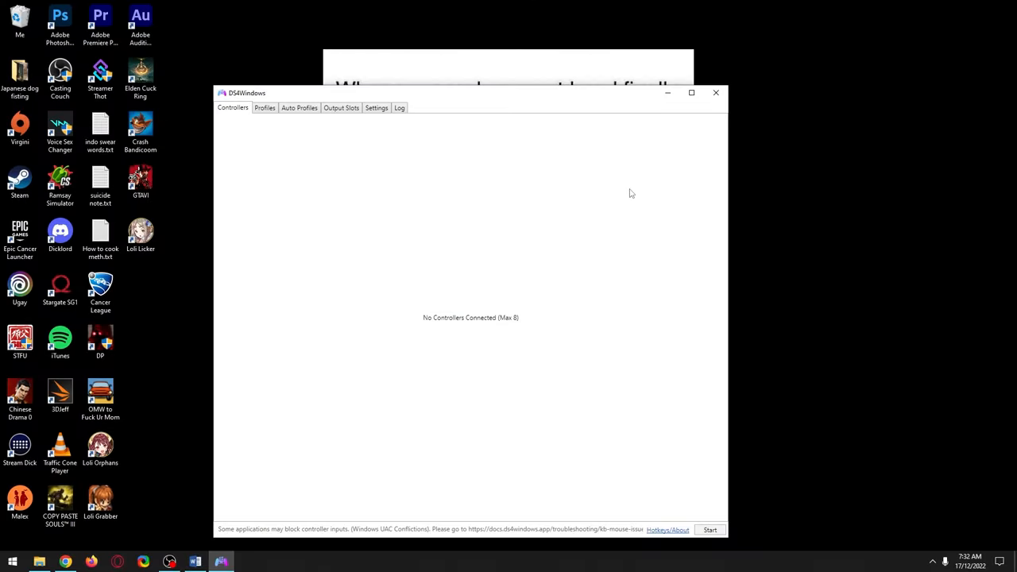
click(709, 530)
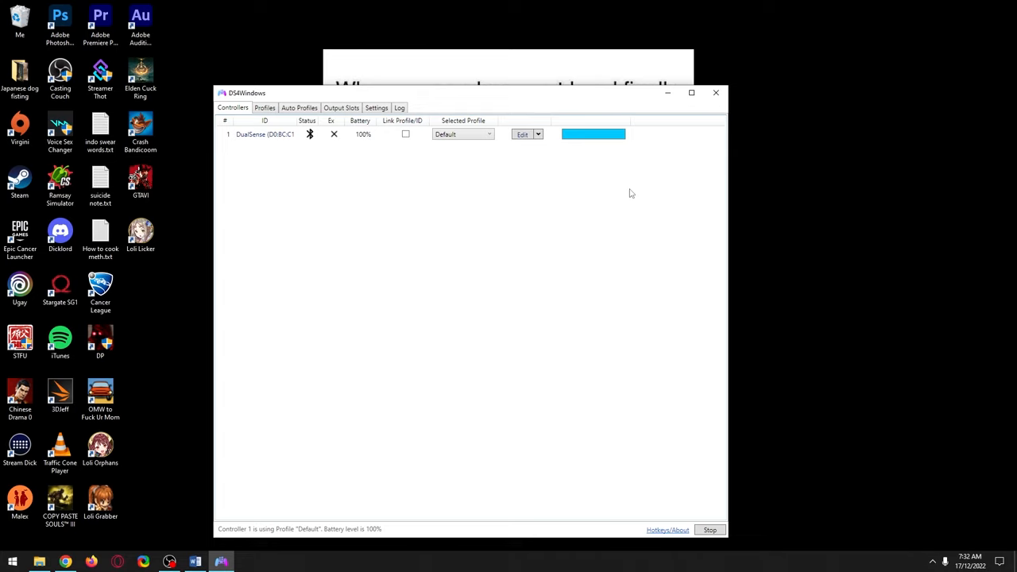